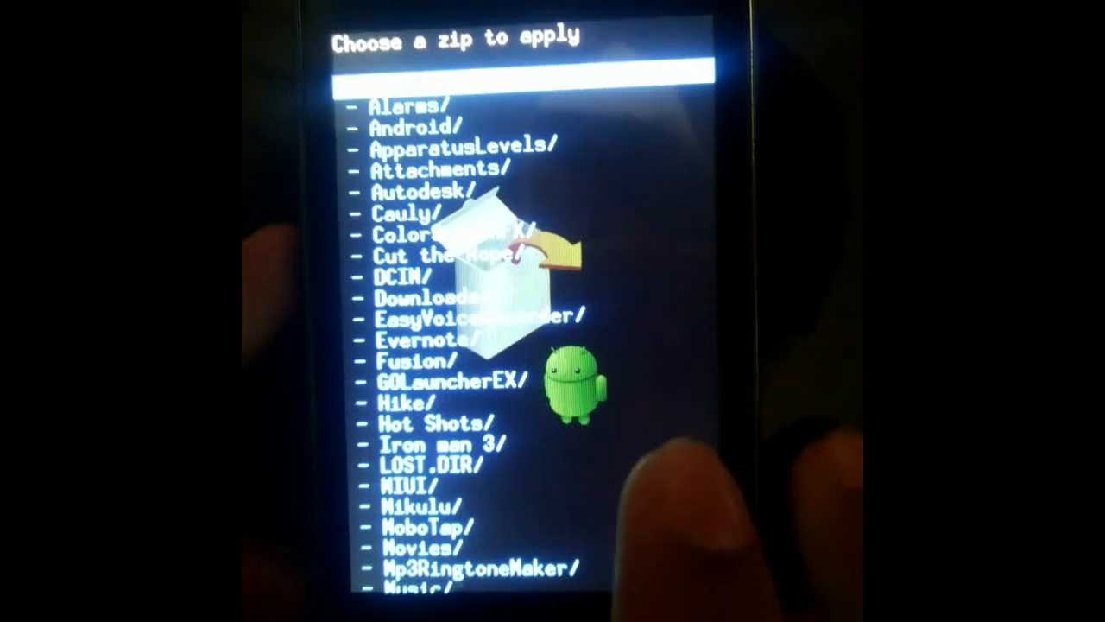
scroll("down", 3)
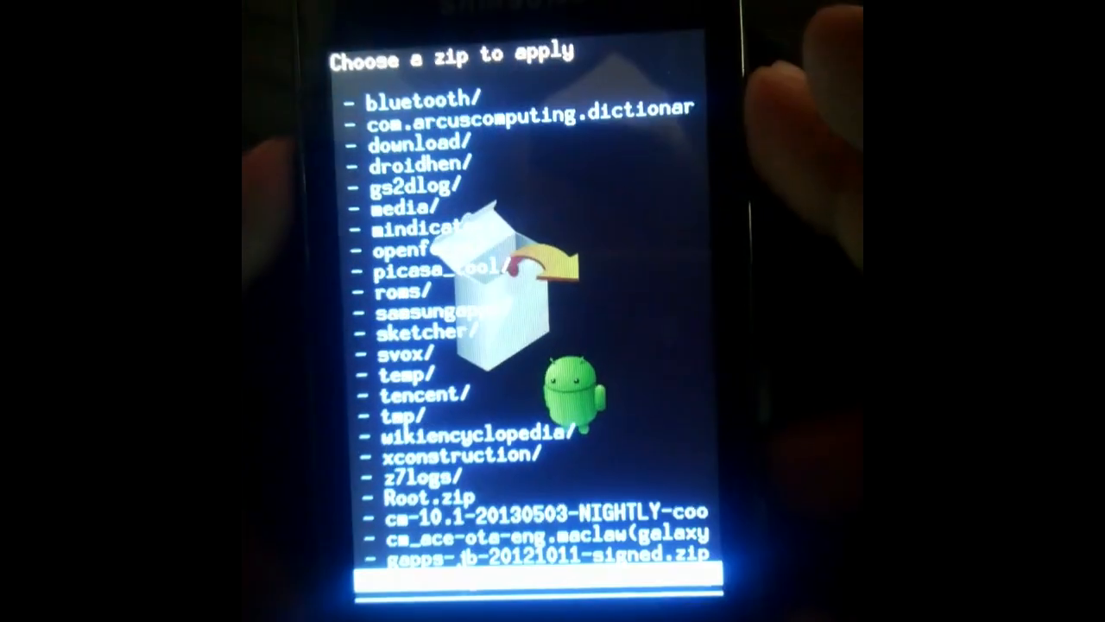